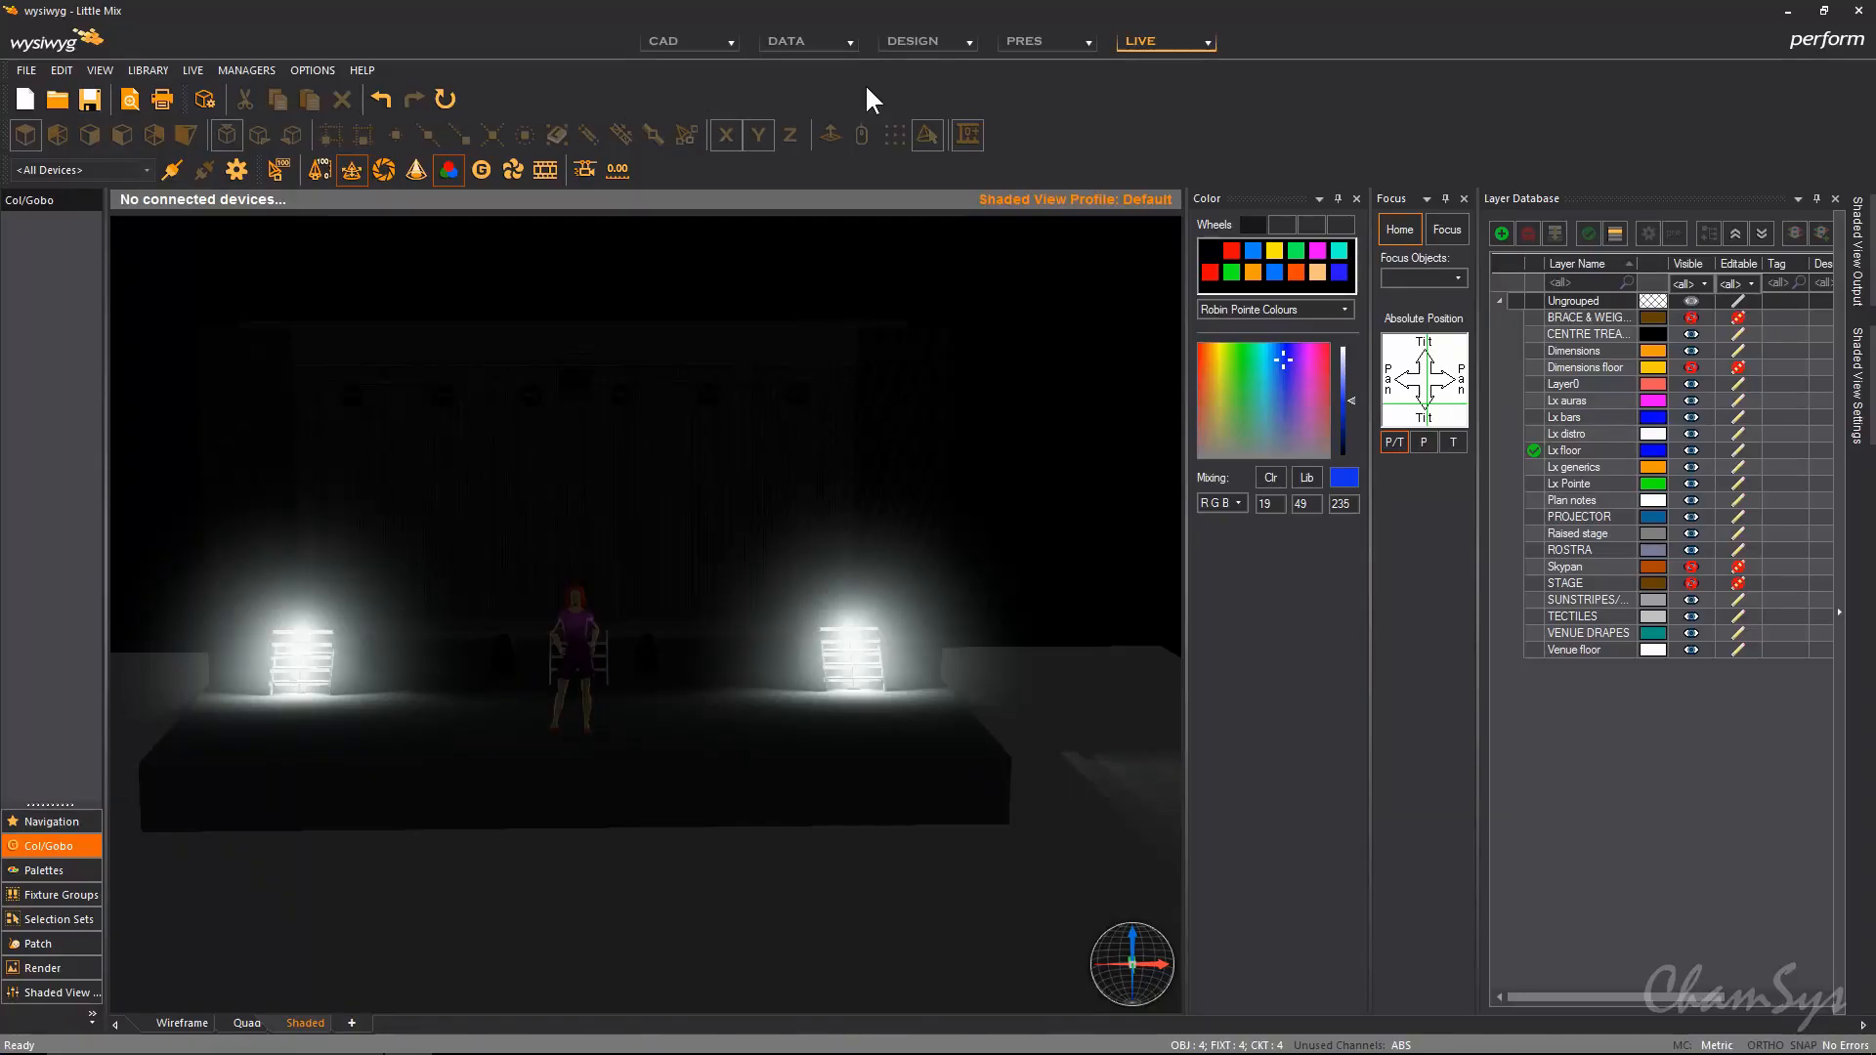
pyautogui.moveTo(1077, 135)
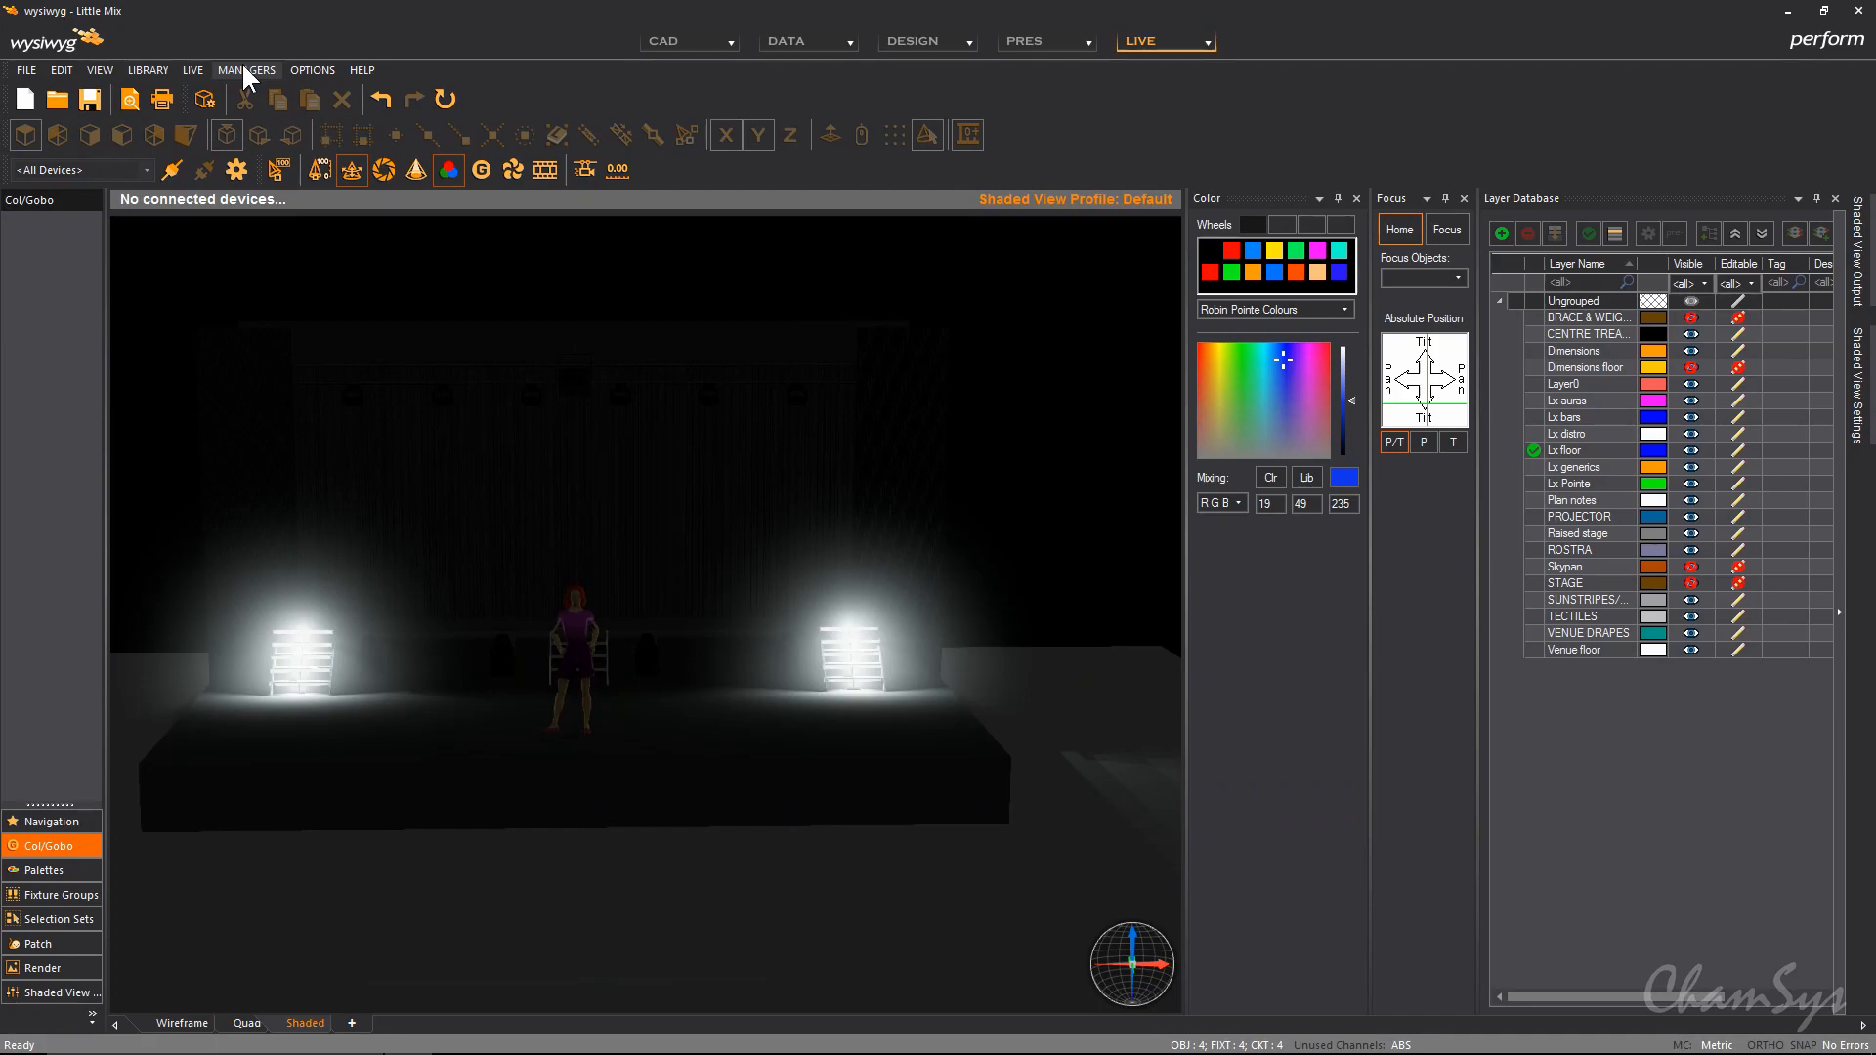
# Add a ChamSys MagicQ console from the library in Device Manager and select its entry.
pyautogui.click(247, 69)
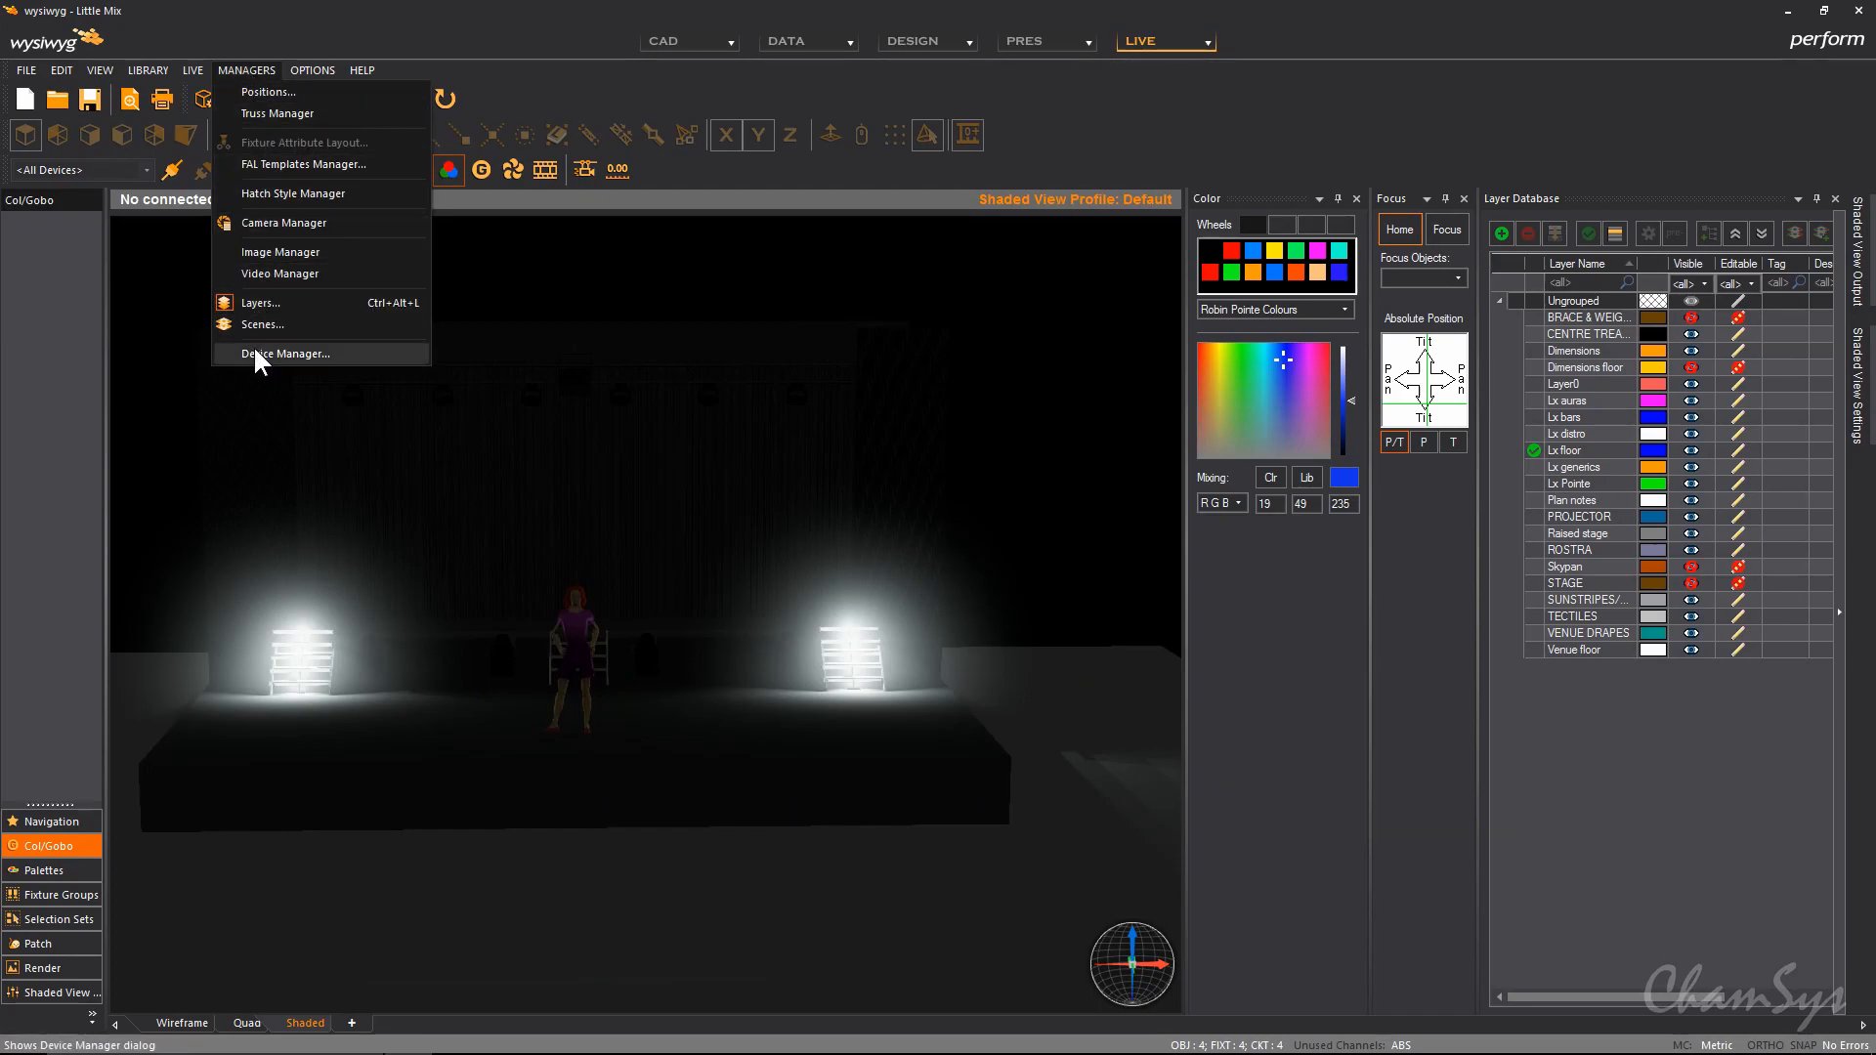
pyautogui.click(284, 352)
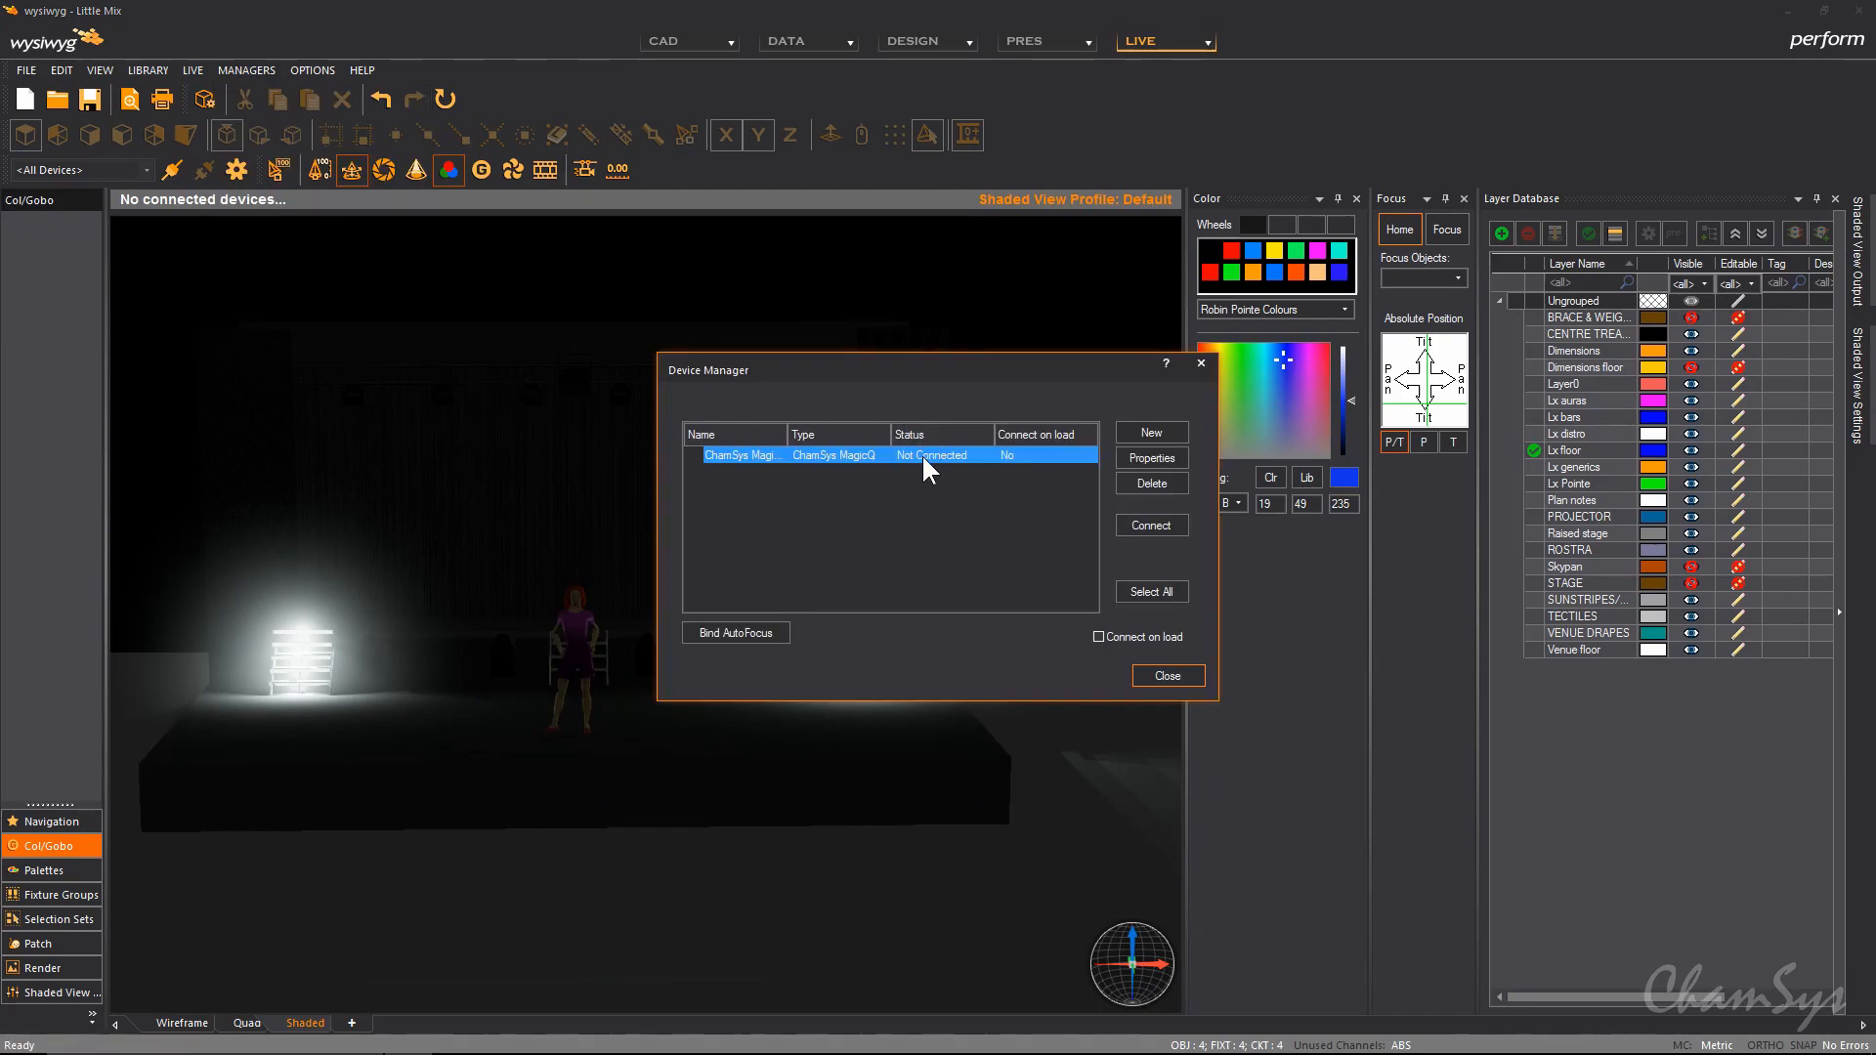
pyautogui.moveTo(849, 464)
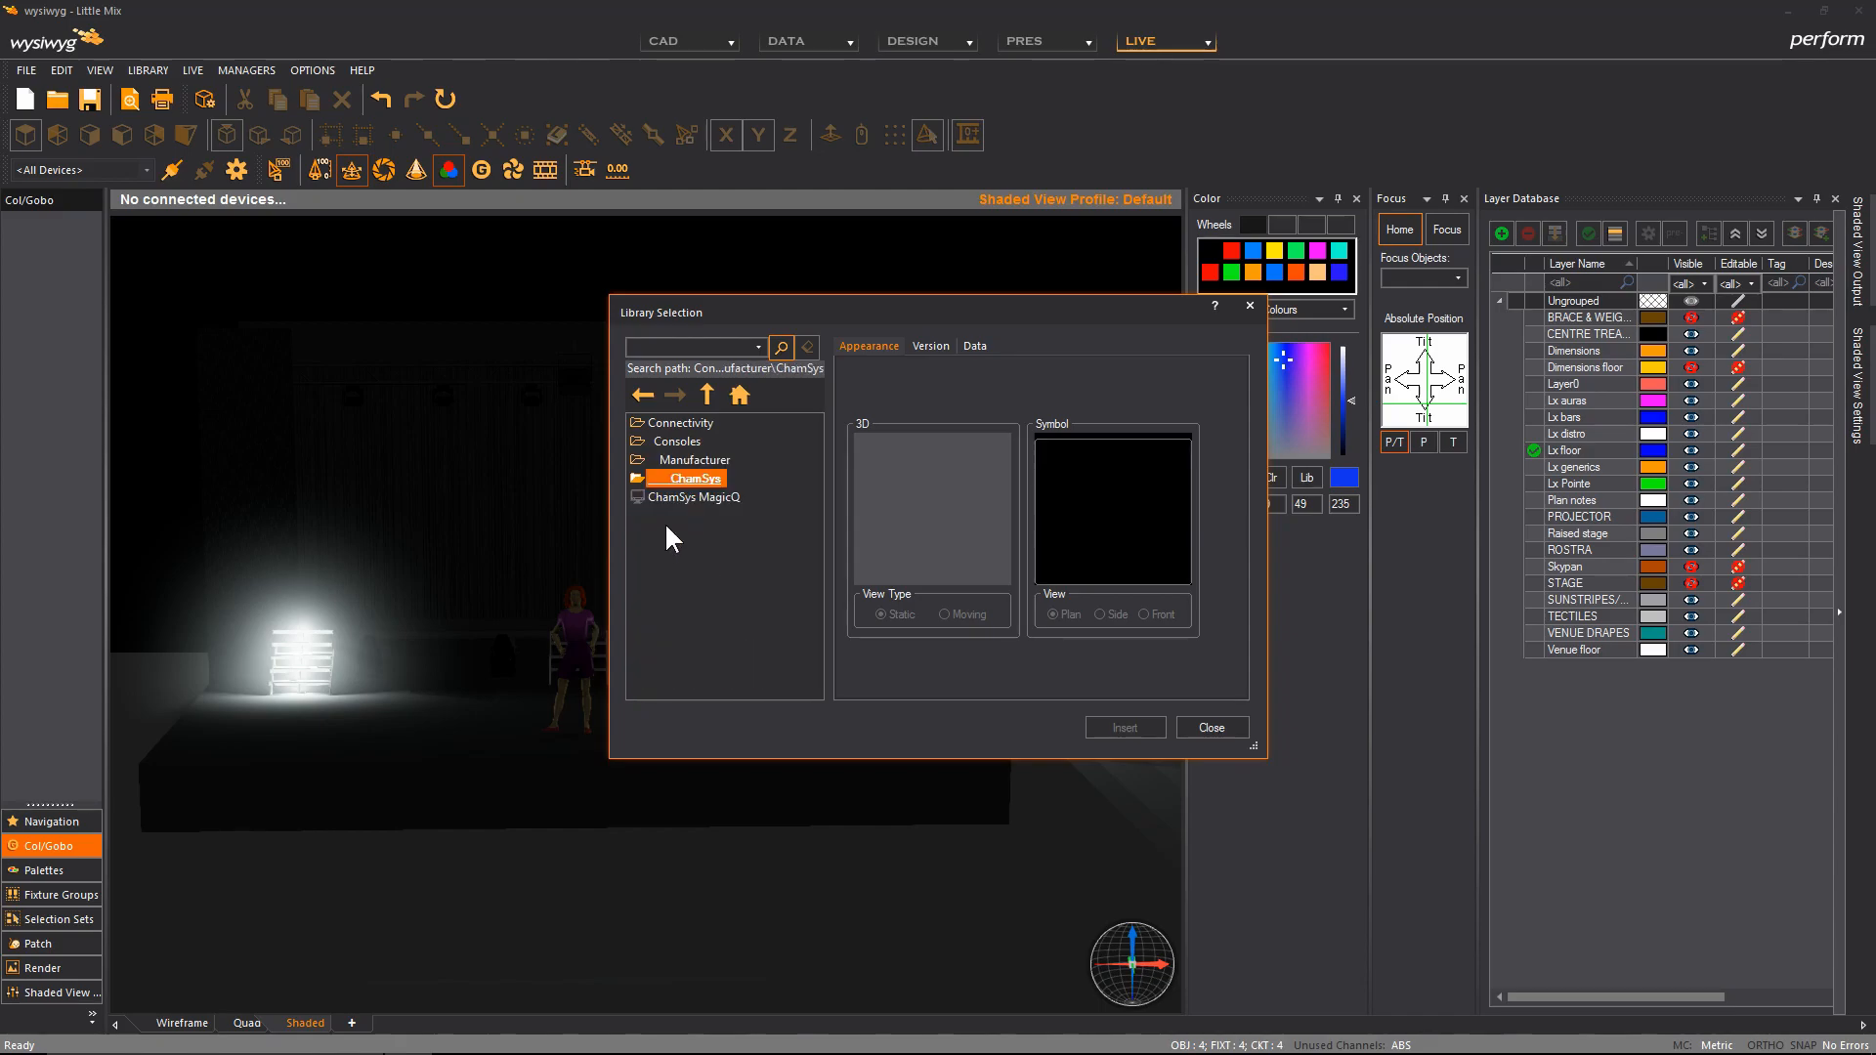
pyautogui.click(697, 497)
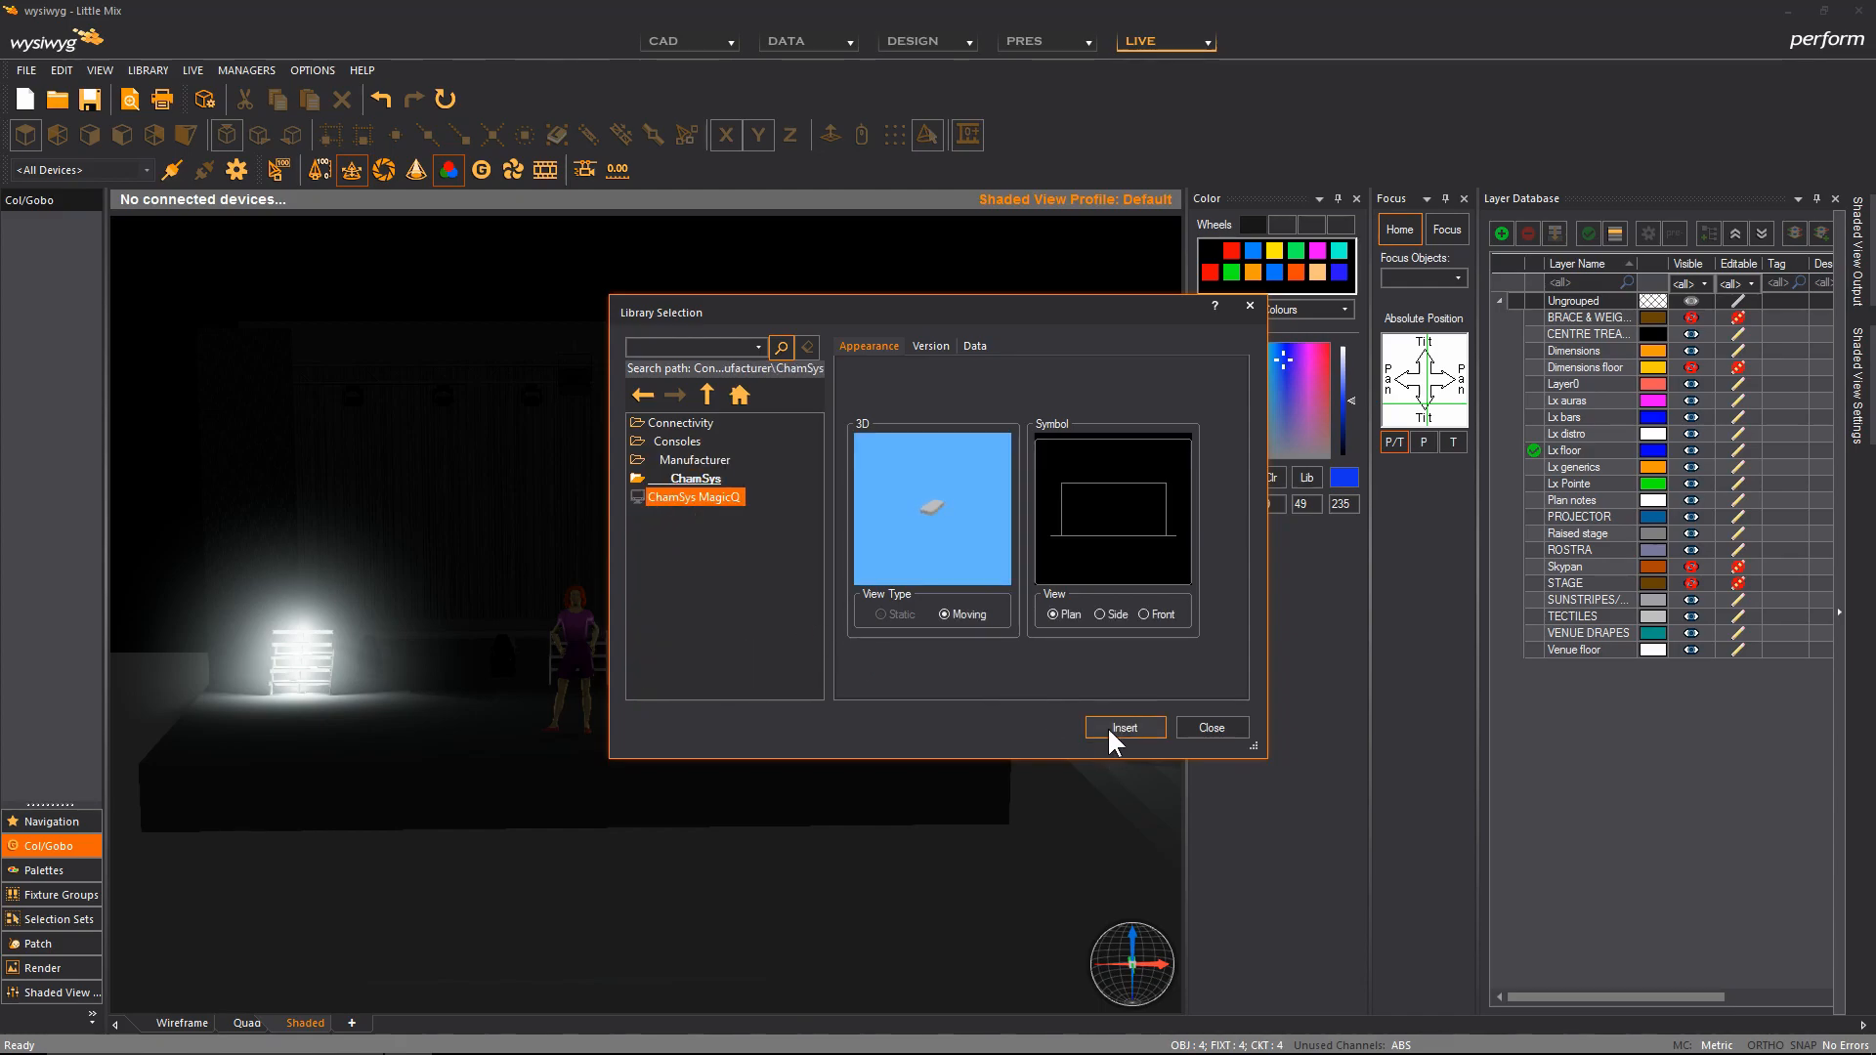
pyautogui.click(1123, 727)
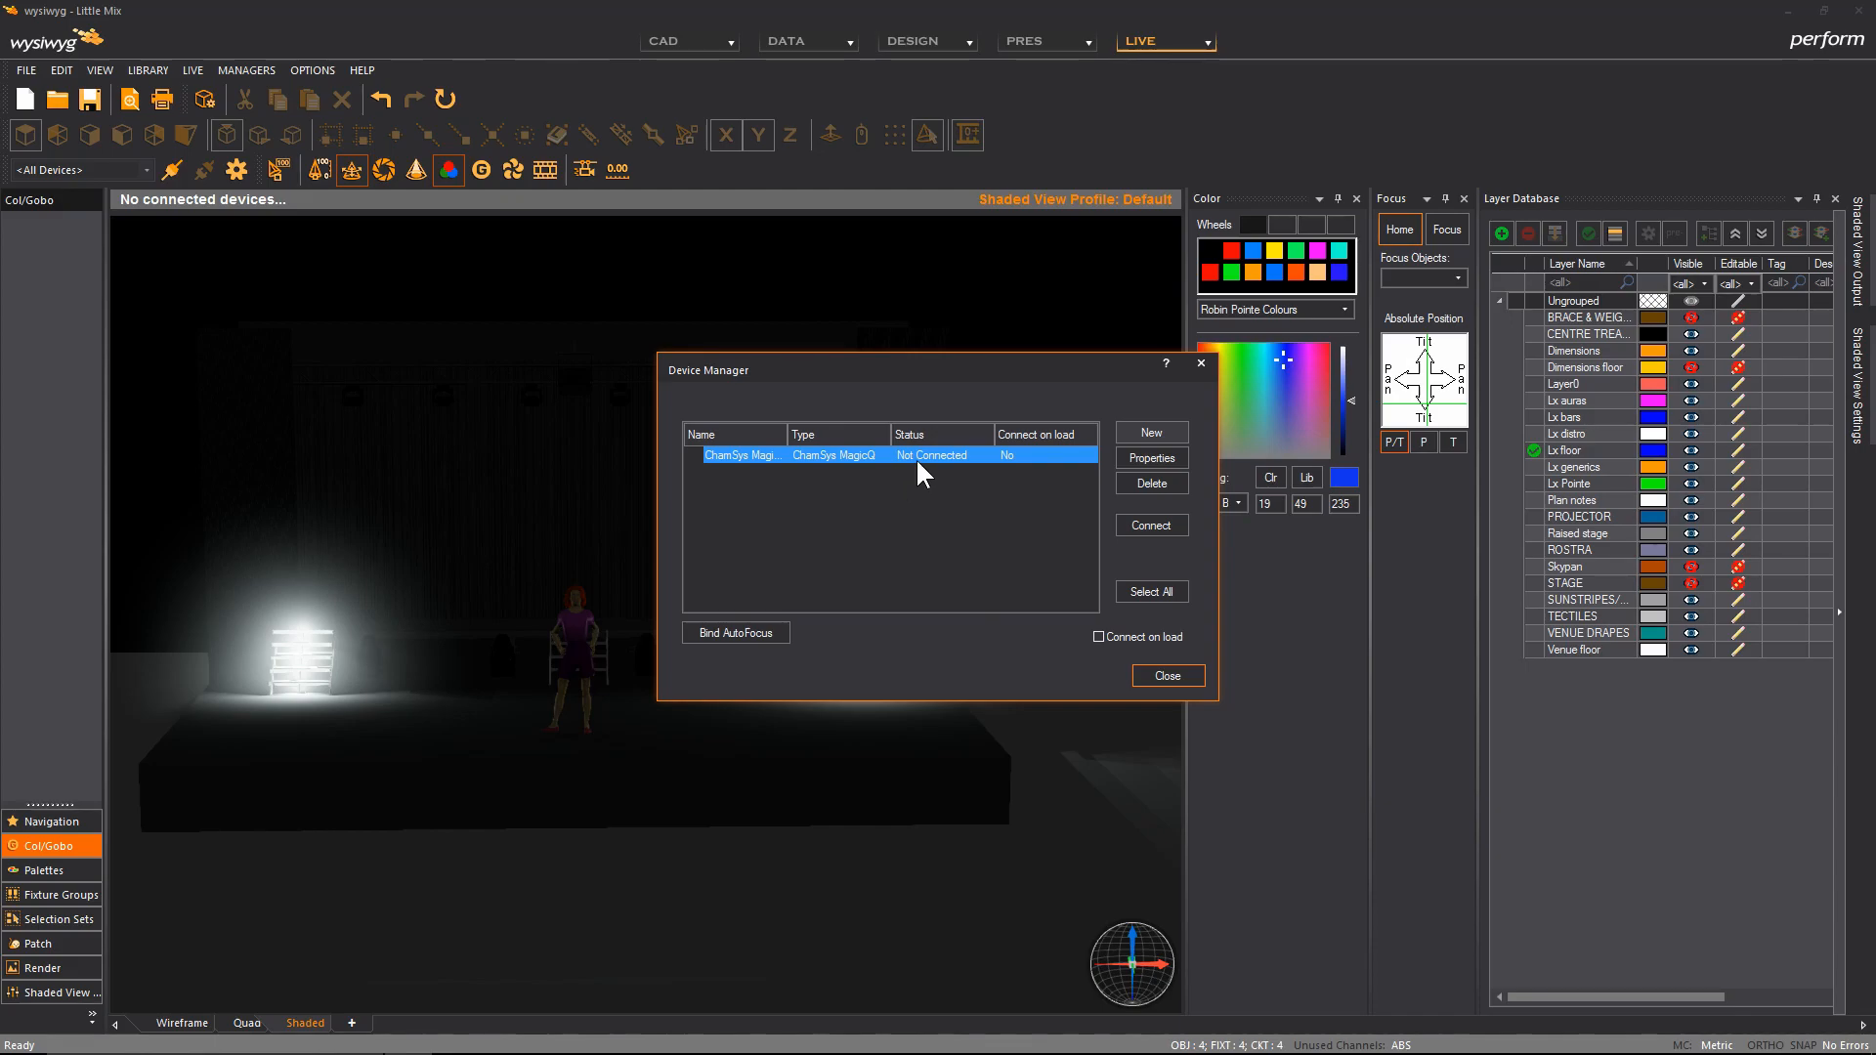
pyautogui.click(1149, 457)
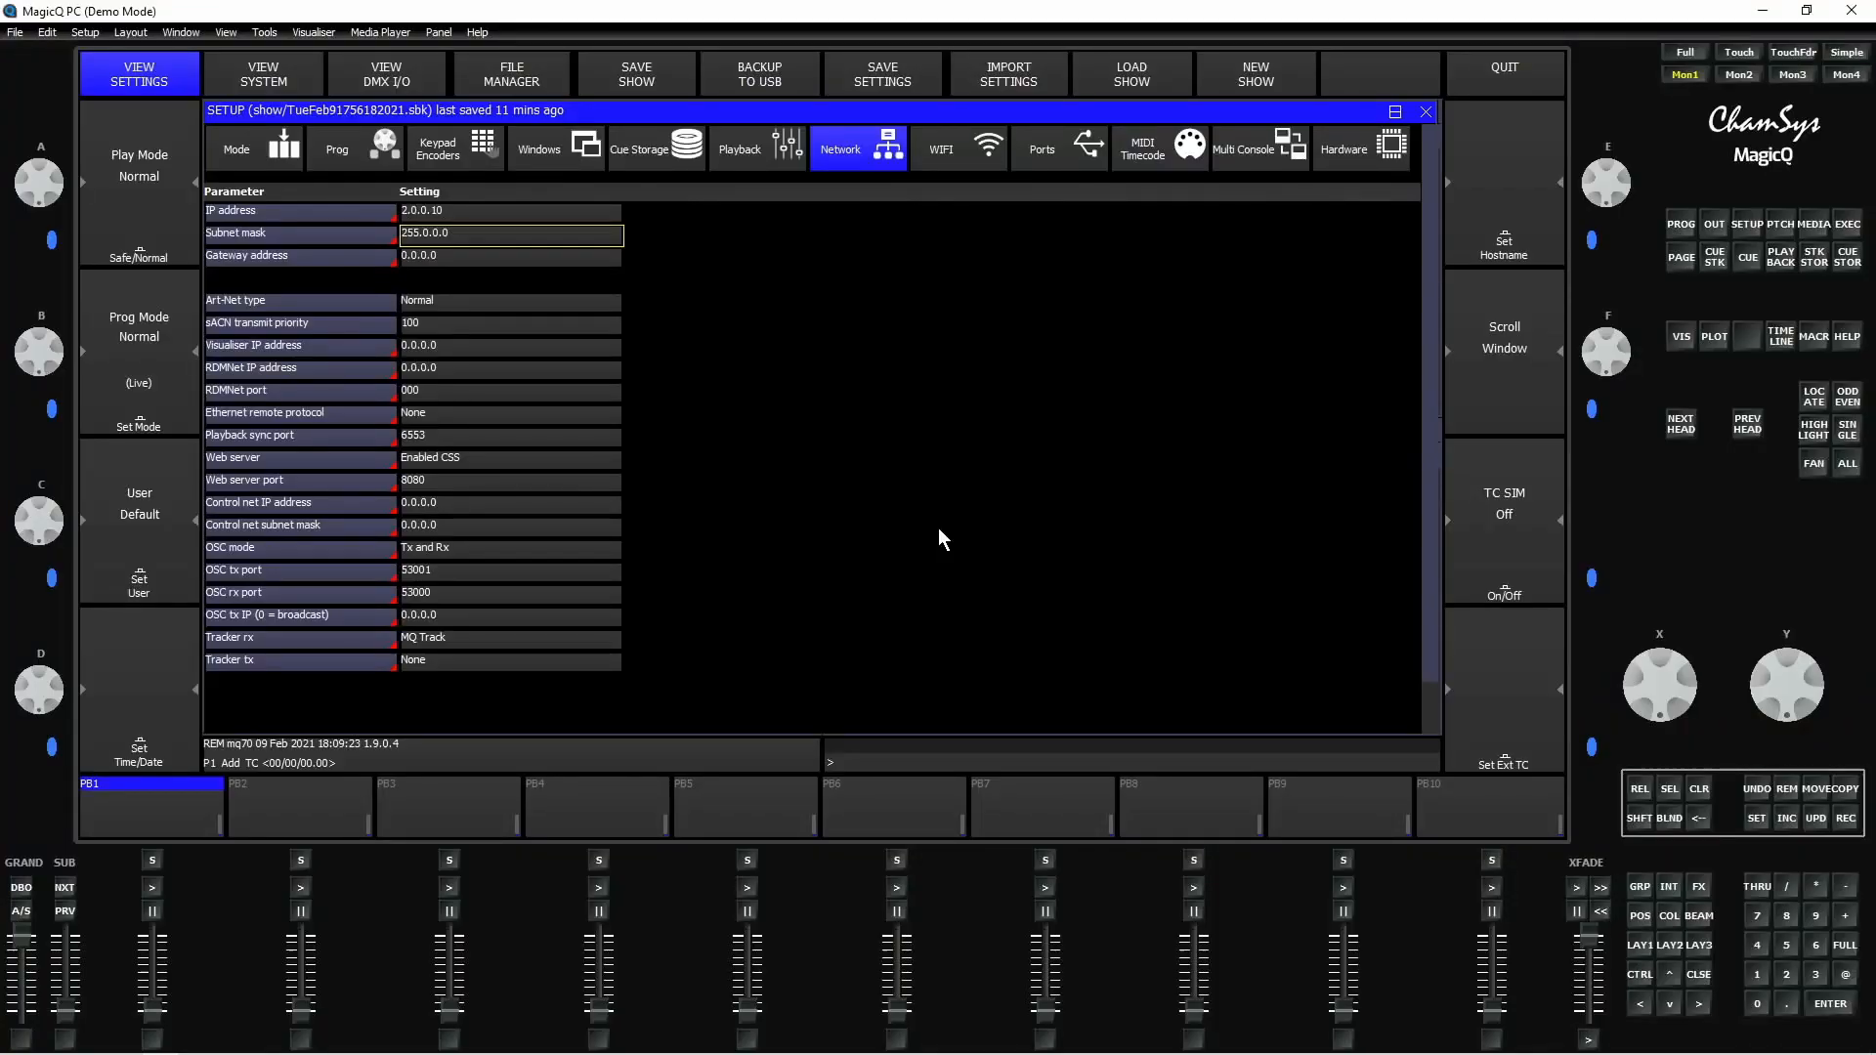
# In MagicQ's DMX I/O view, set the universes' visualiser to MagicVis.
pyautogui.click(385, 74)
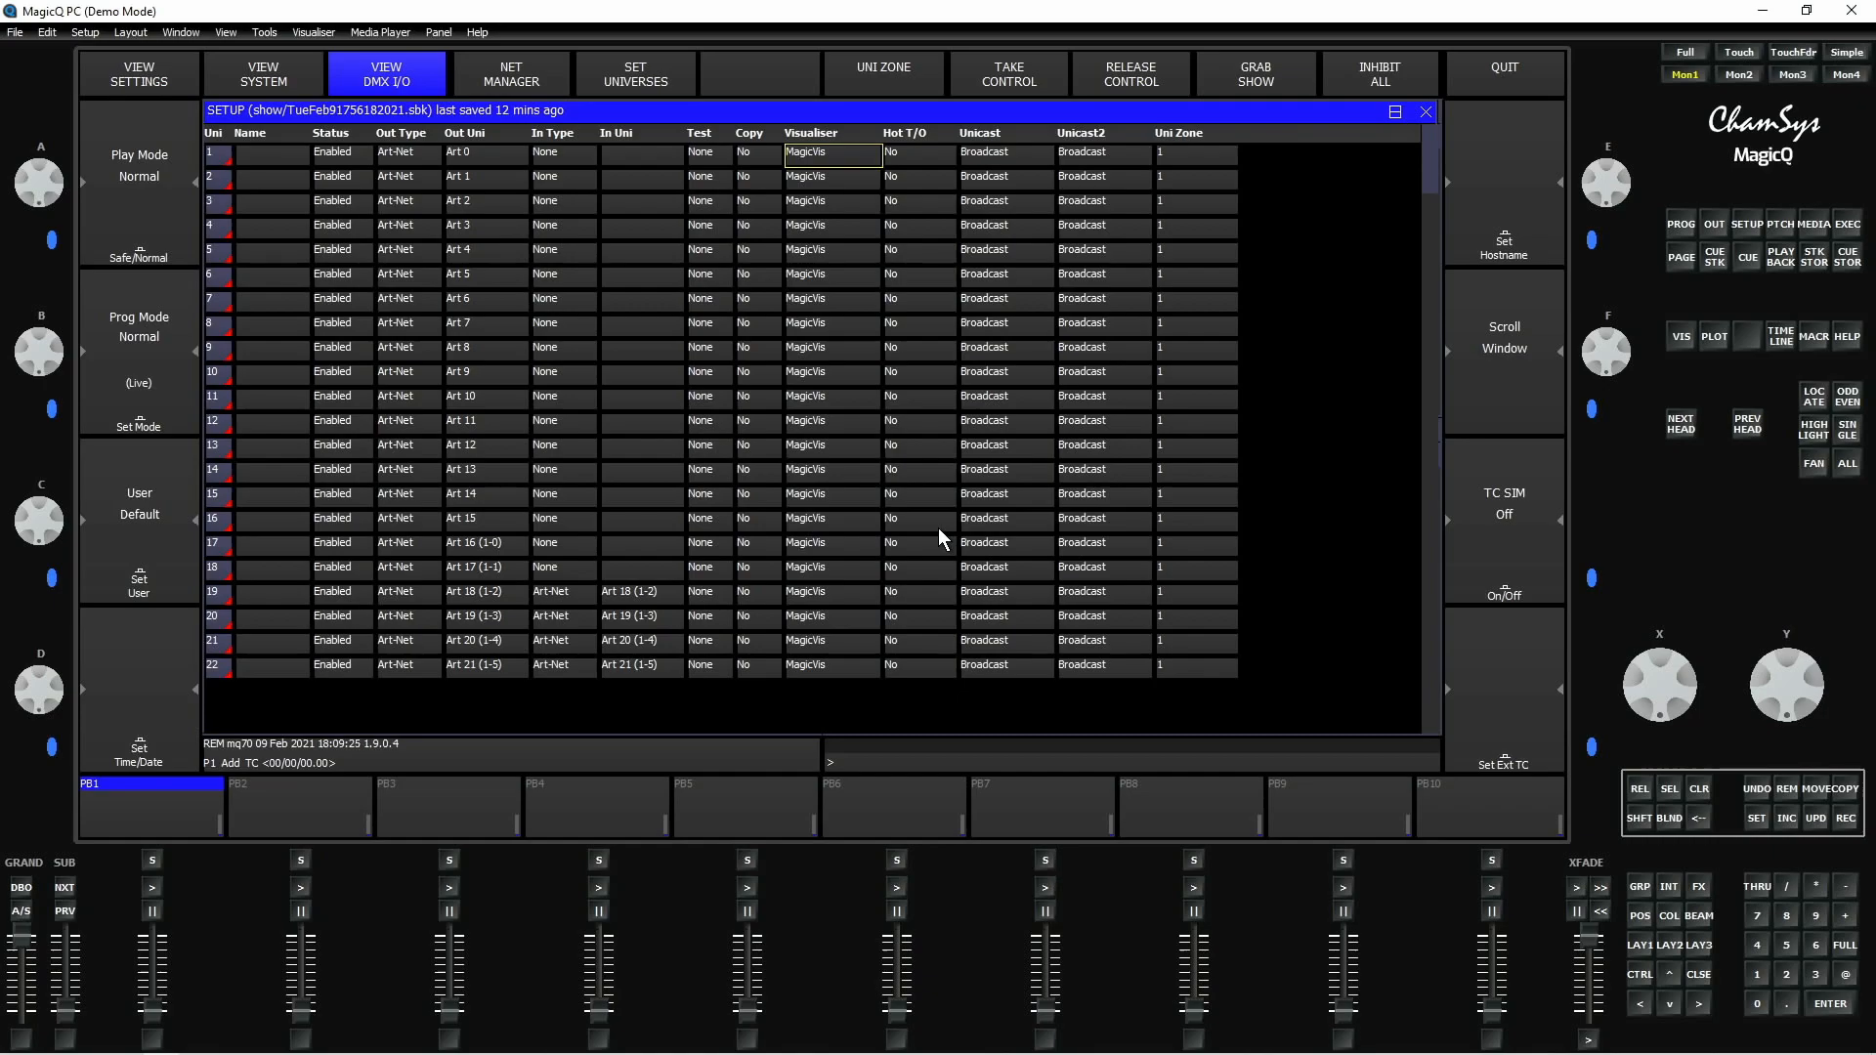
pyautogui.click(811, 132)
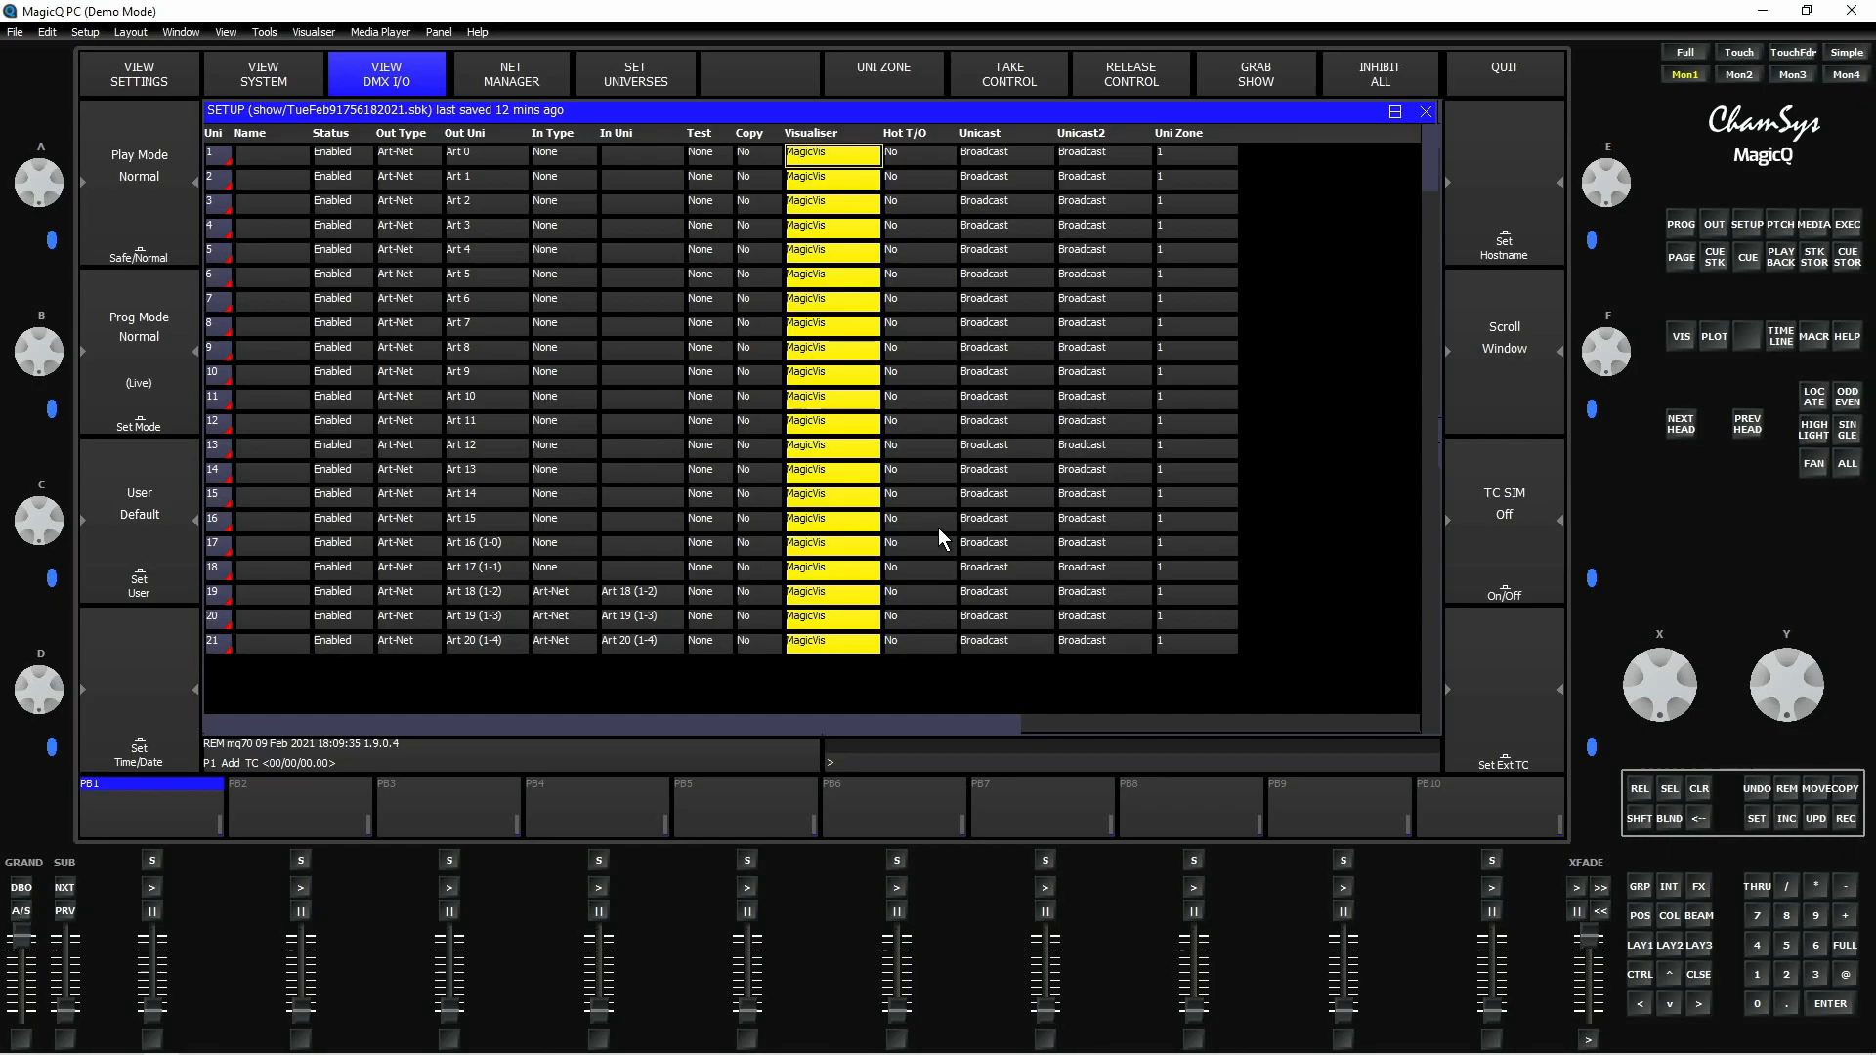
pyautogui.click(832, 152)
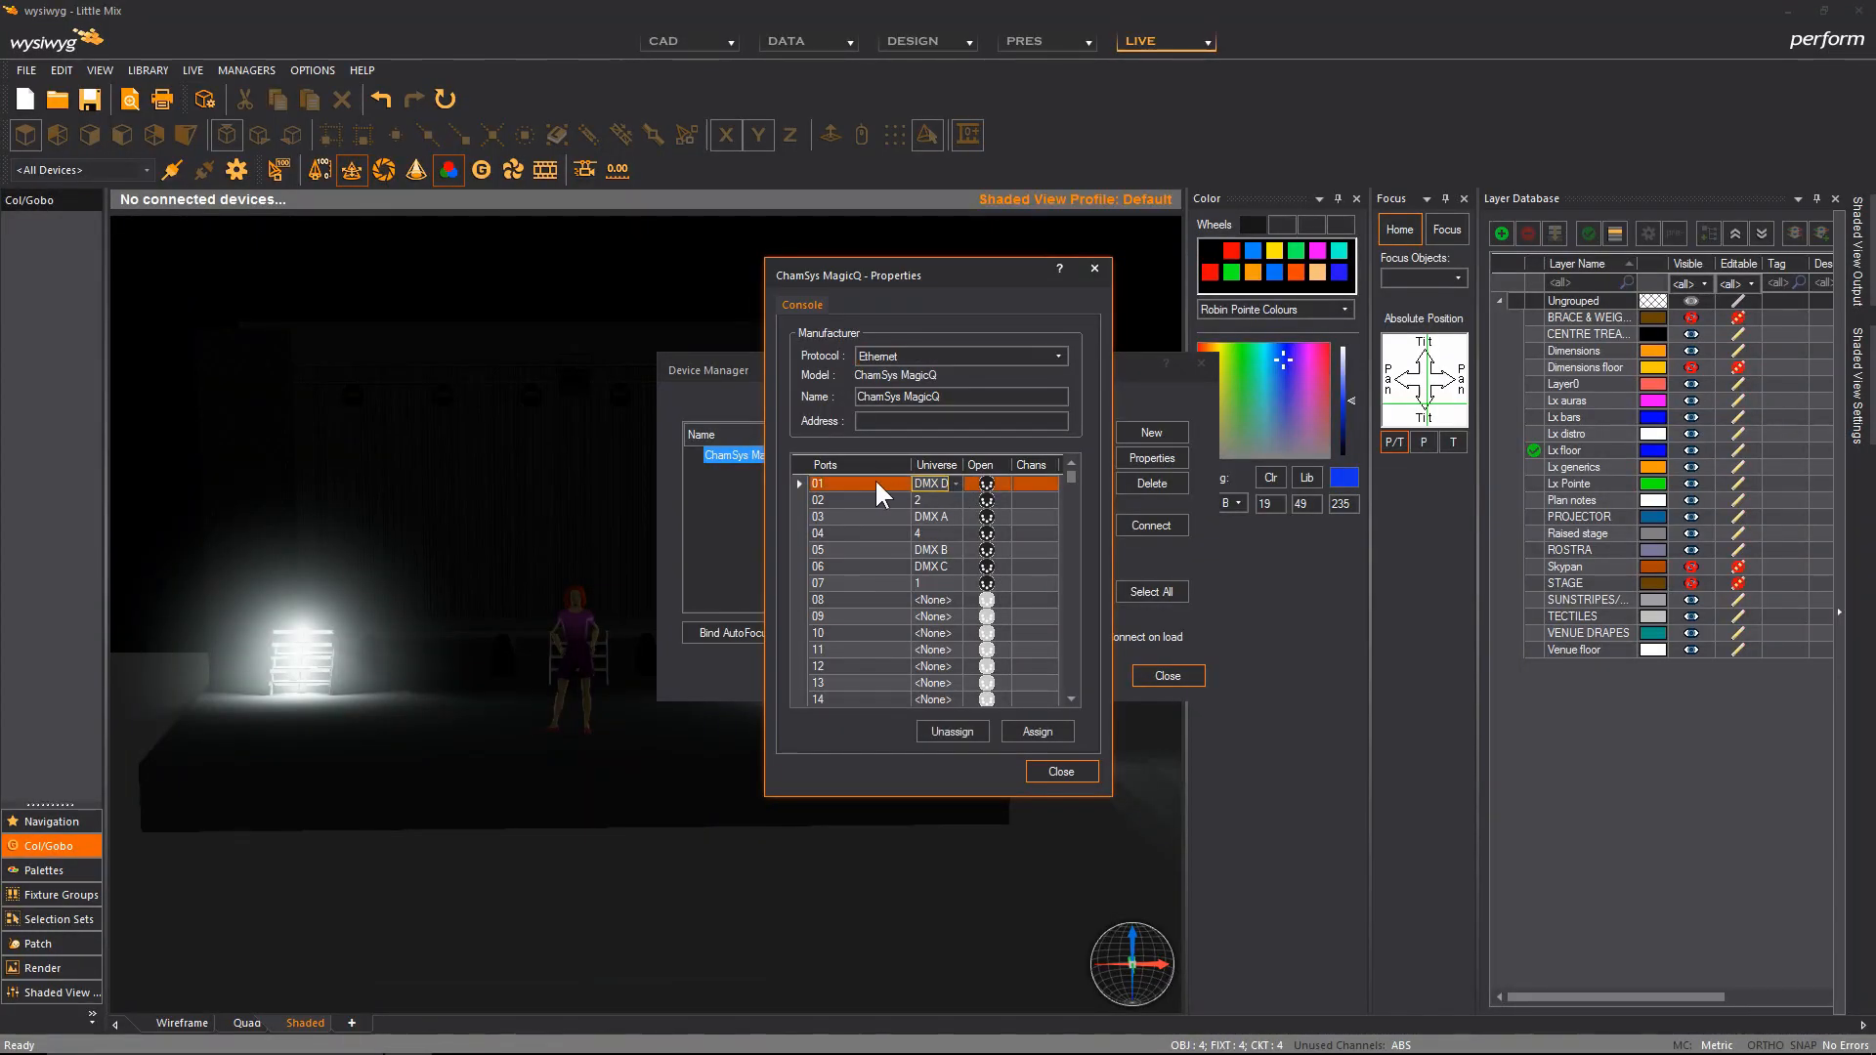
pyautogui.moveTo(869, 490)
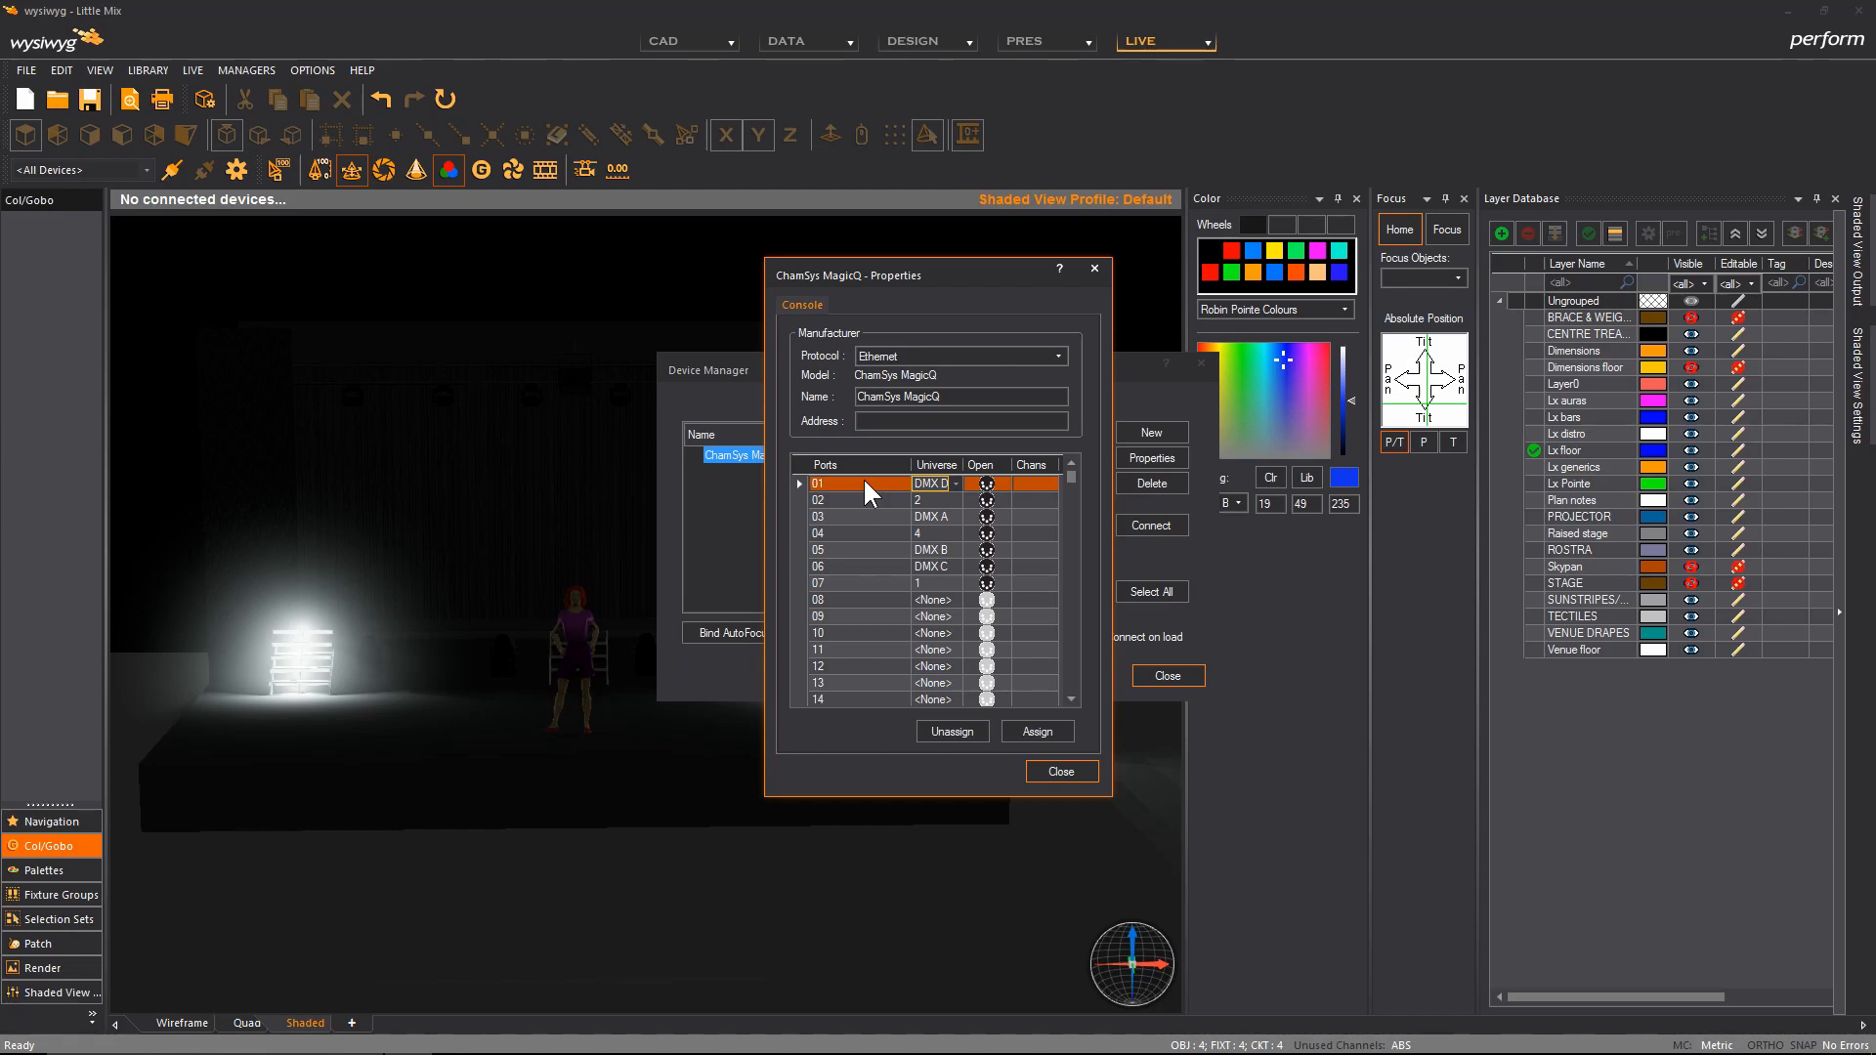
# Close the MagicQ port properties and connect the ChamSys MagicQ device.
pyautogui.click(1059, 771)
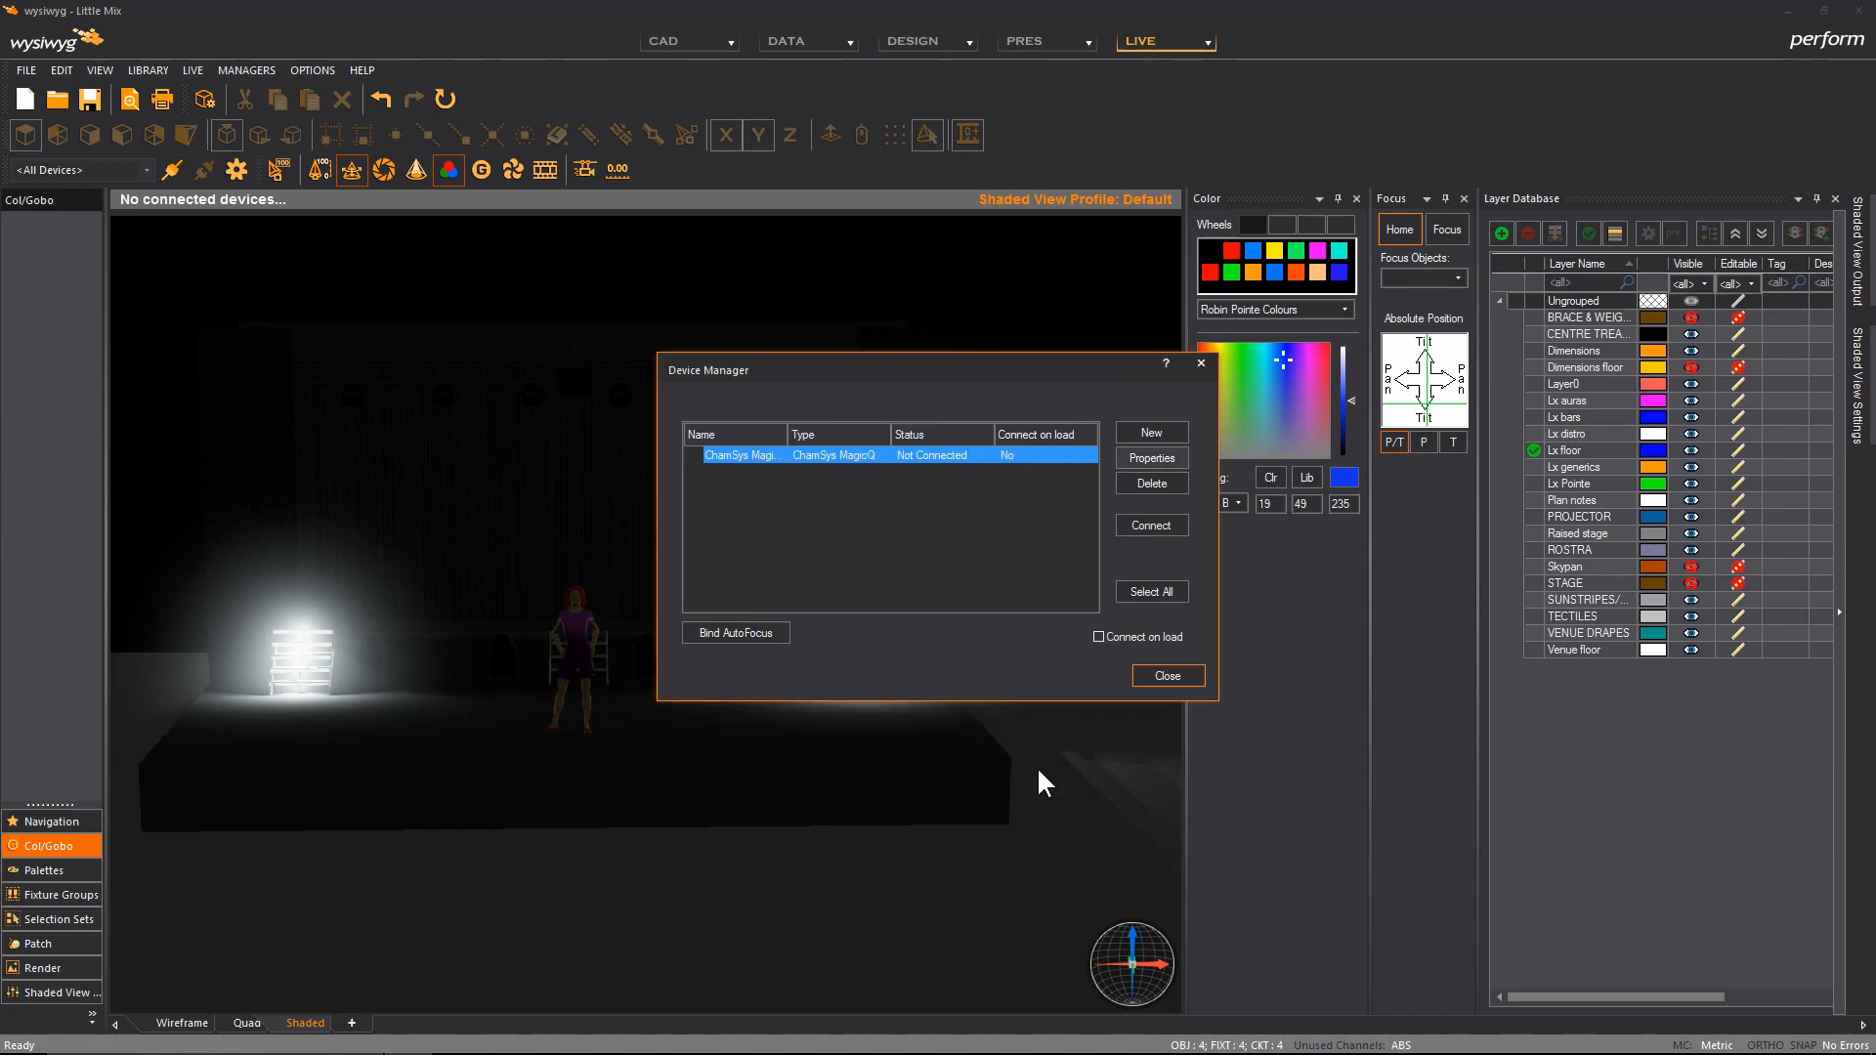
pyautogui.moveTo(1076, 505)
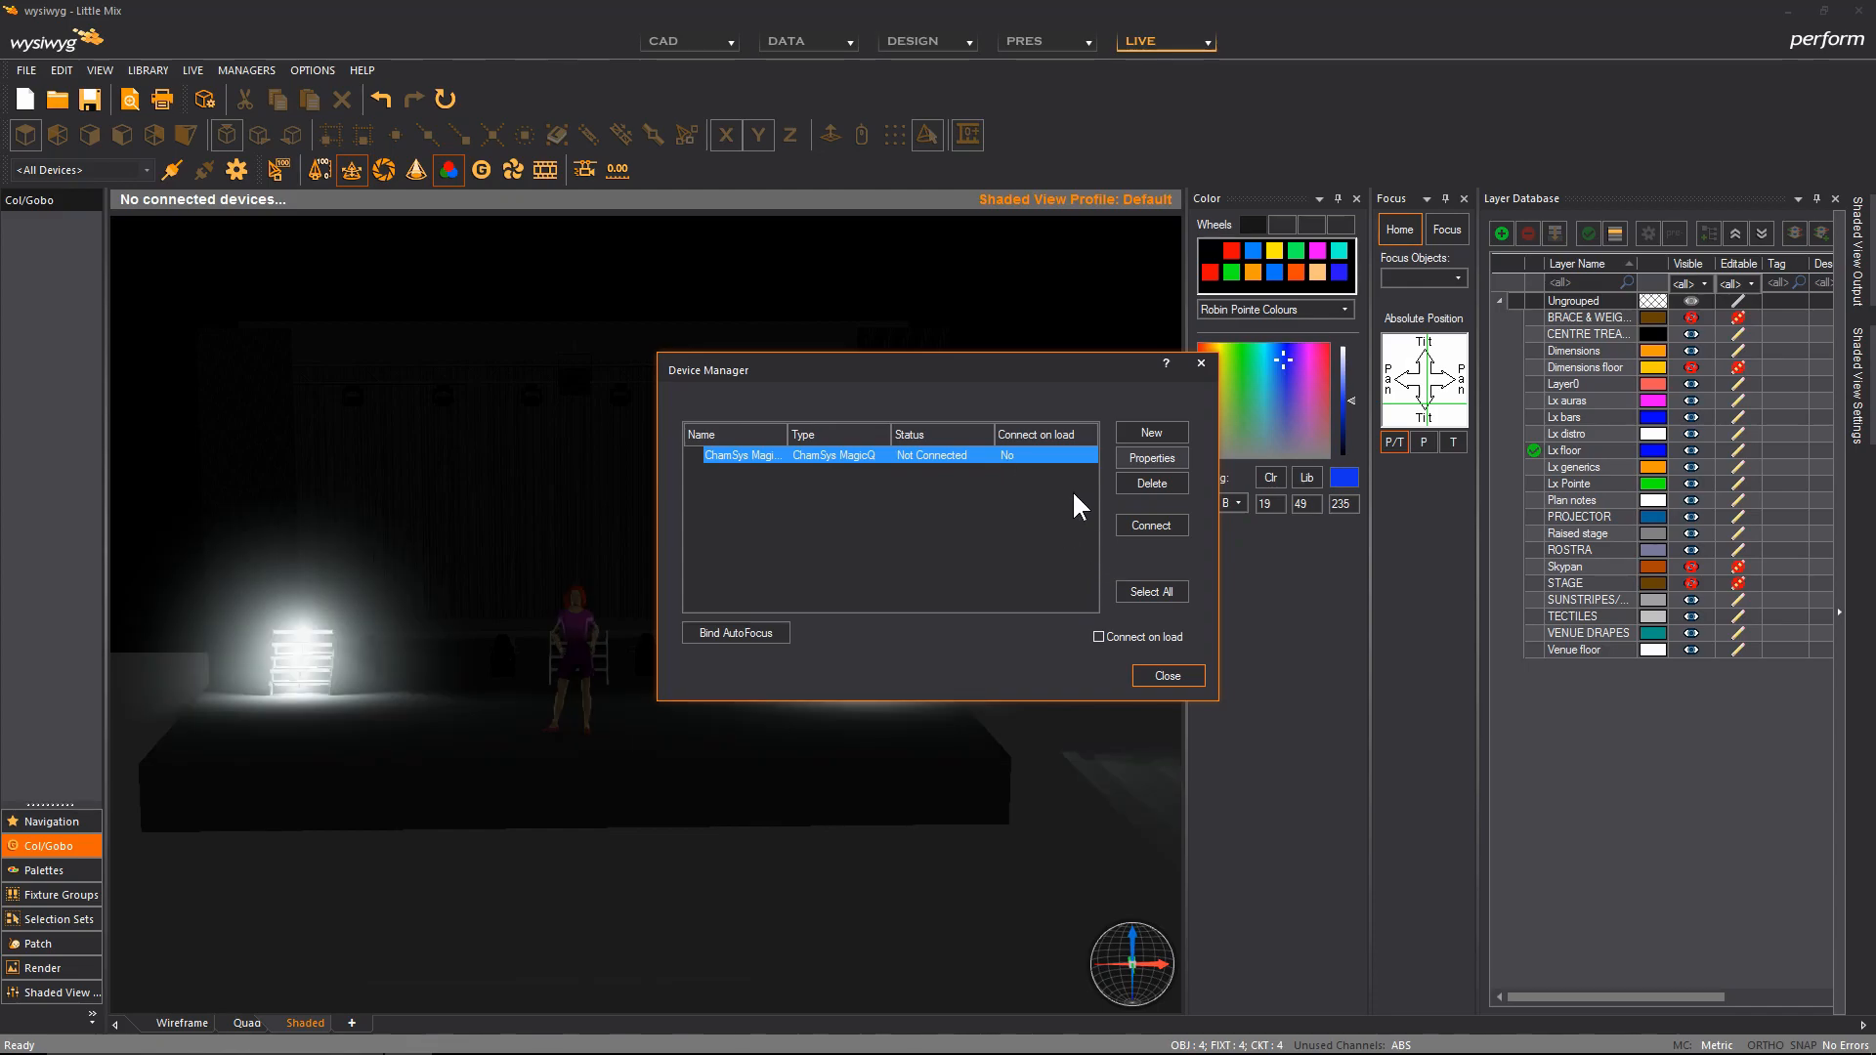
pyautogui.moveTo(1146, 554)
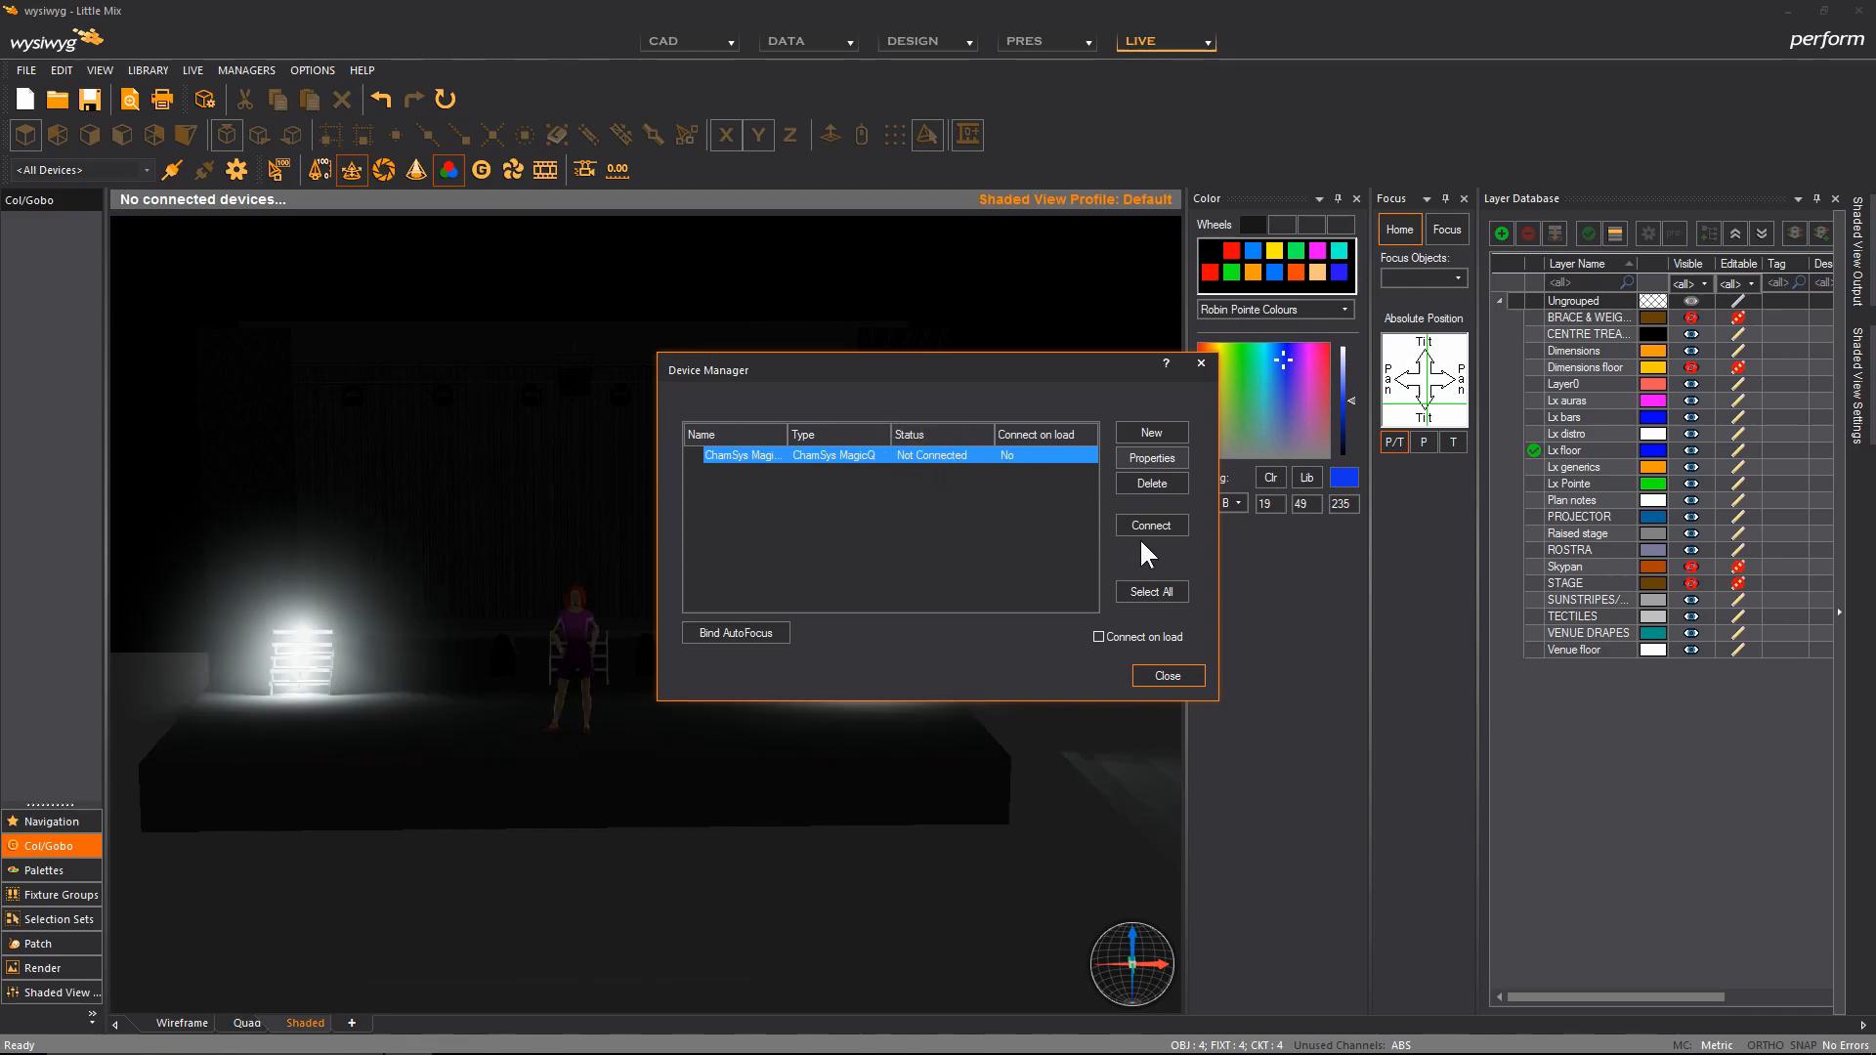
pyautogui.click(1149, 526)
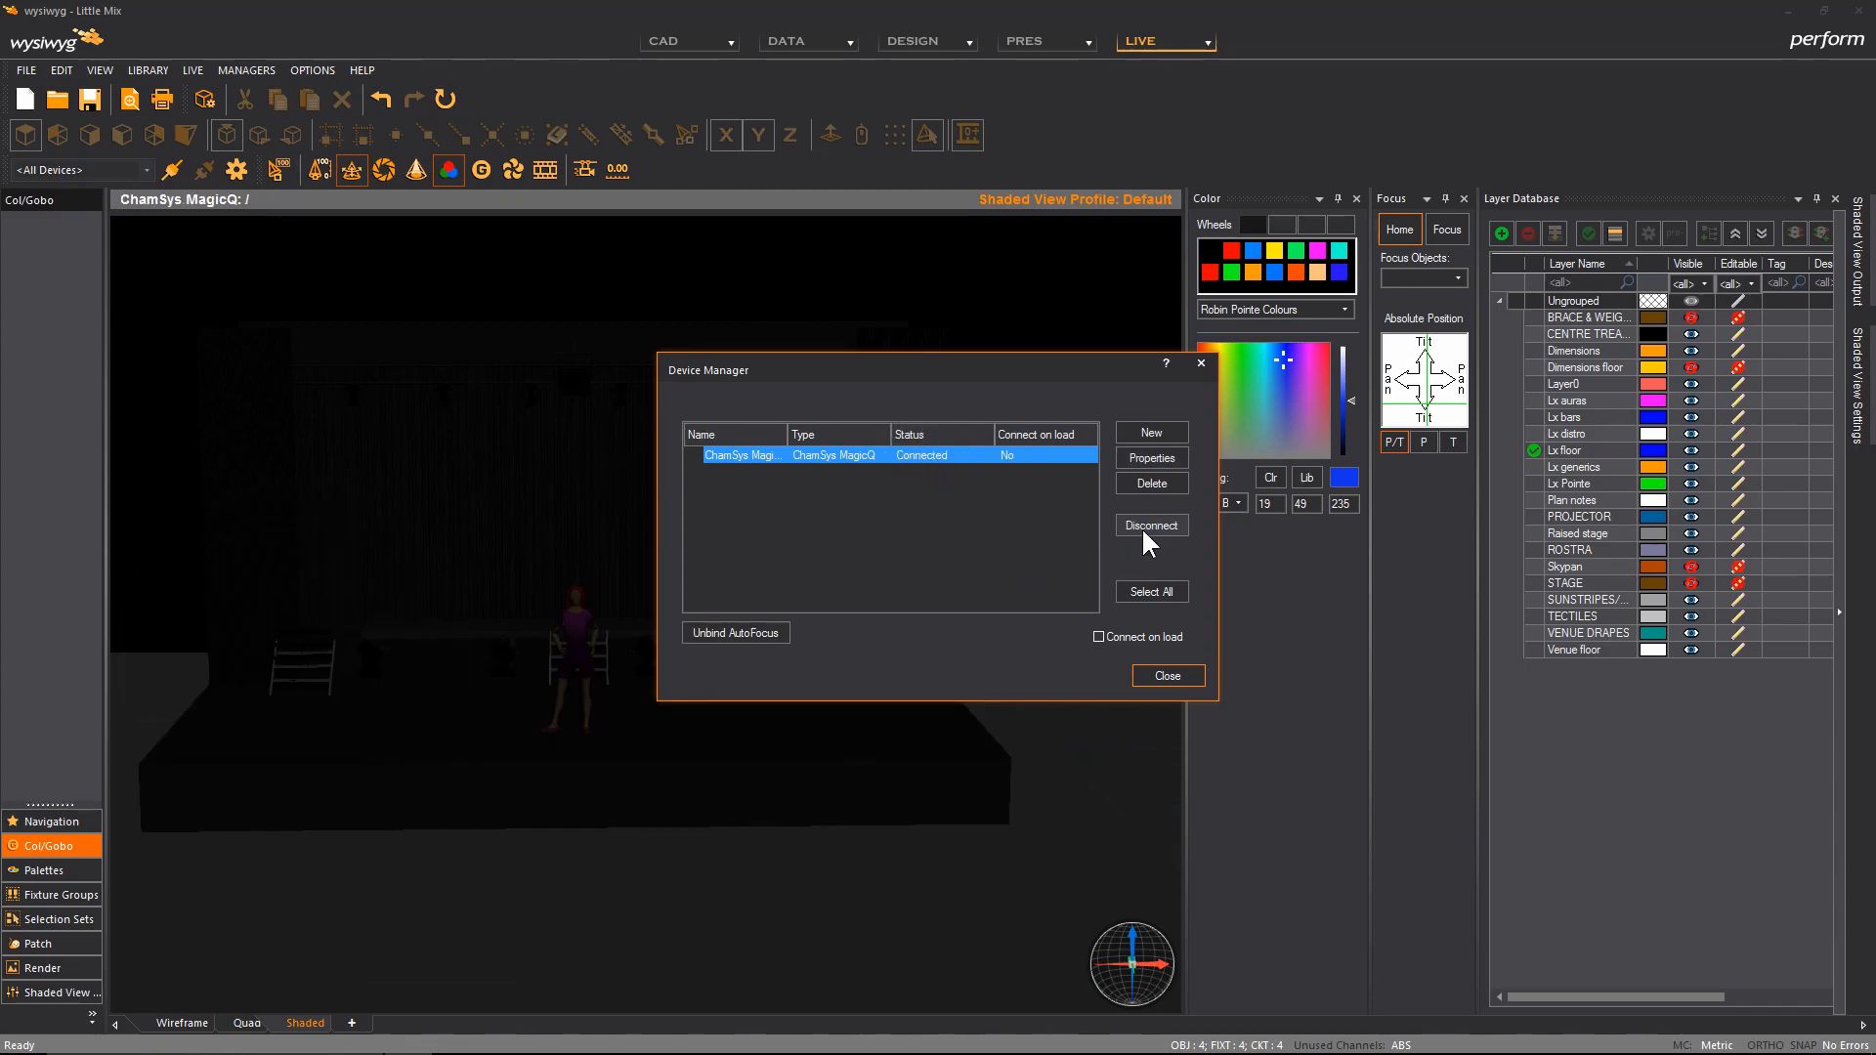